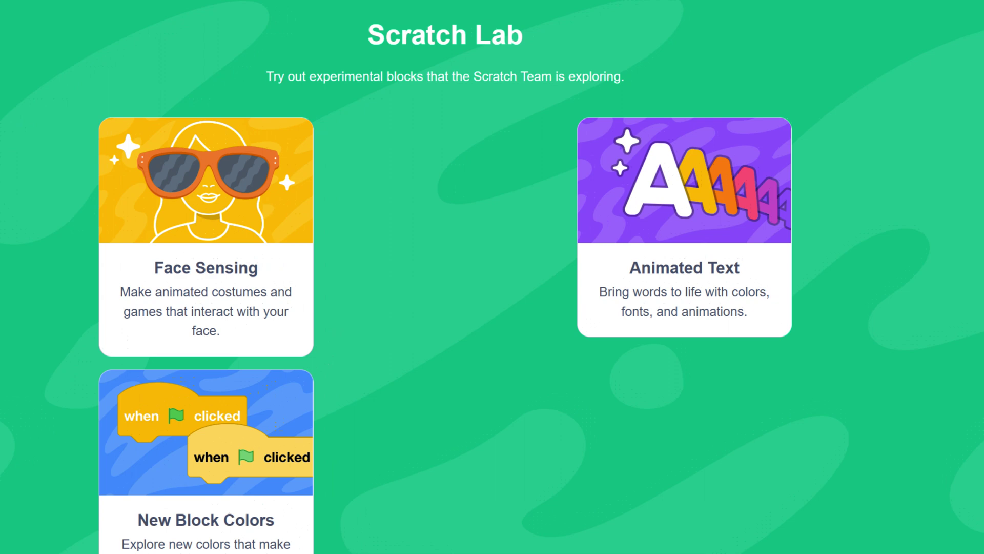
scroll("down", 3)
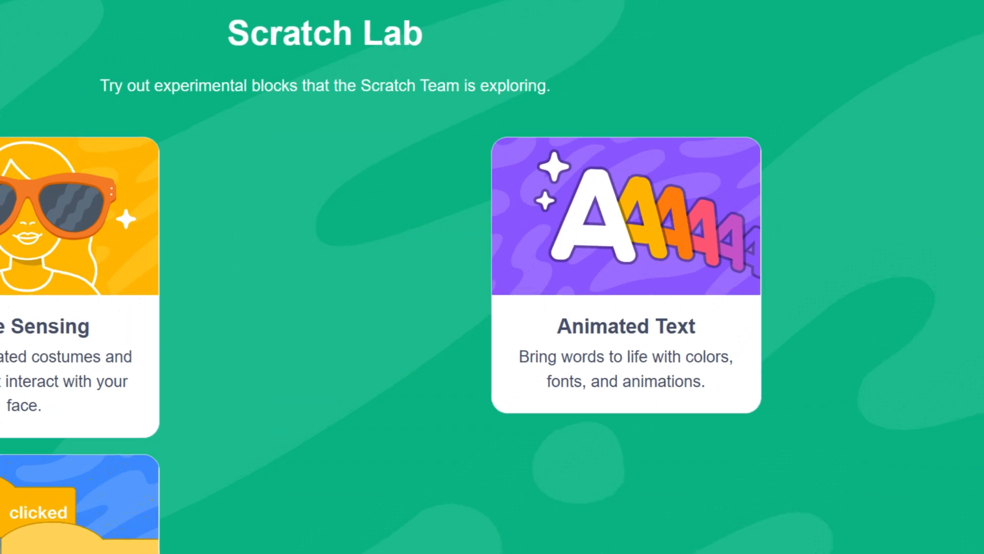
left_click(624, 280)
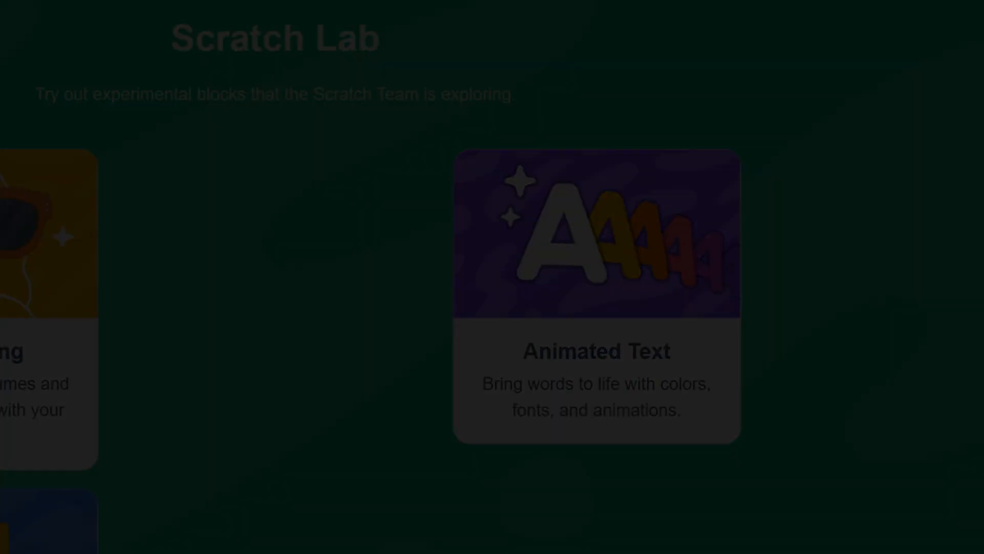